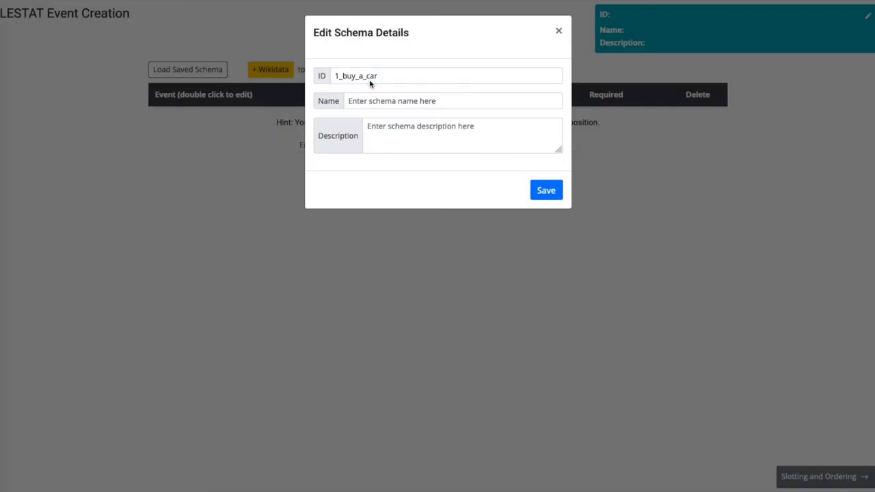
- Name the schema 'Buy a car' with its description and save the details
text(Buy a car)
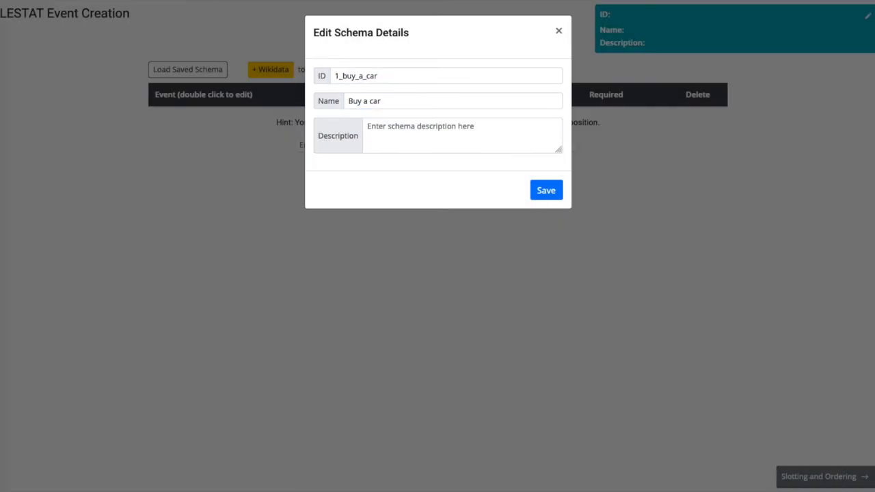
click(545, 190)
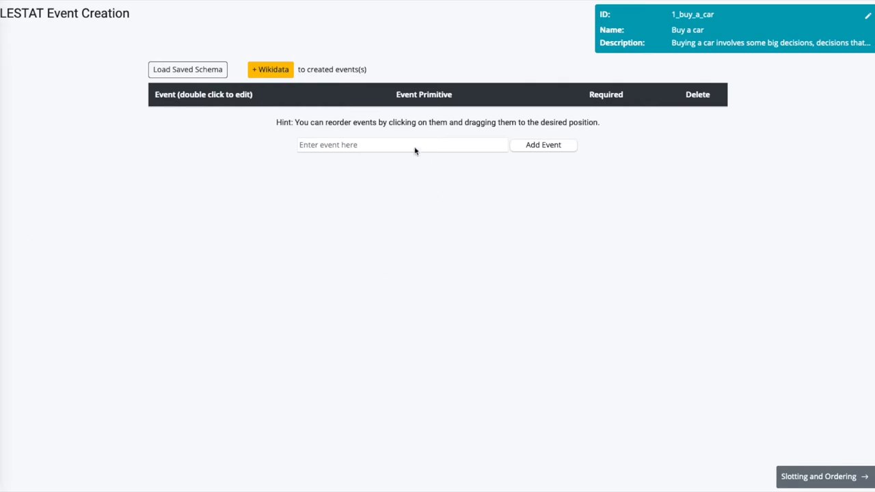
- Add 'identify your needs' and 'identify your wants' as Cognitive.IdentifyCategorize, add the remaining steps, and proceed to slotting
click(543, 145)
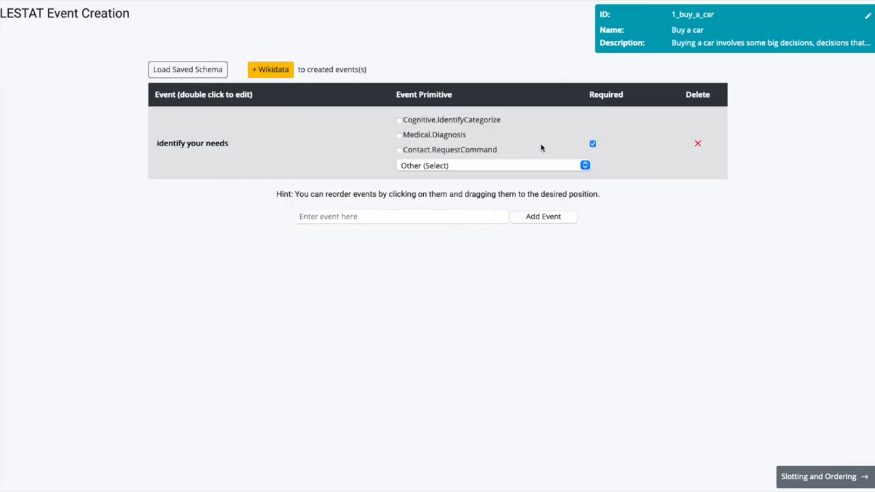
click(399, 121)
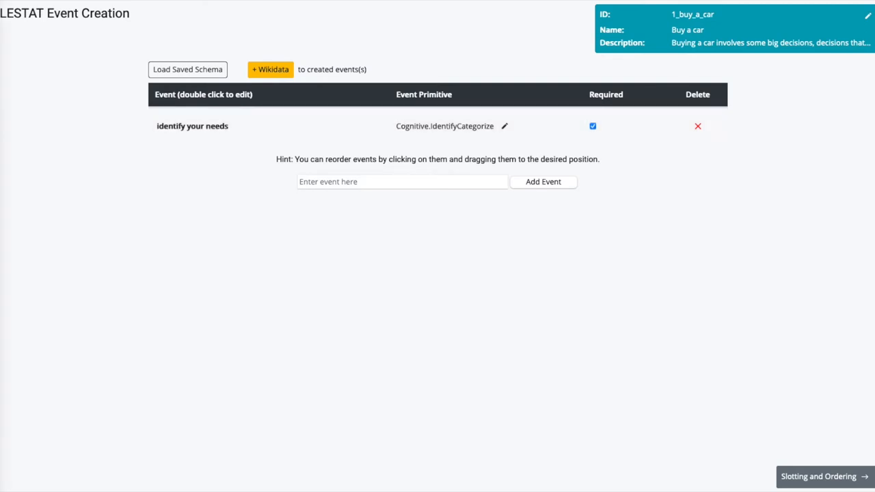
click(402, 180)
text(identify your wants)
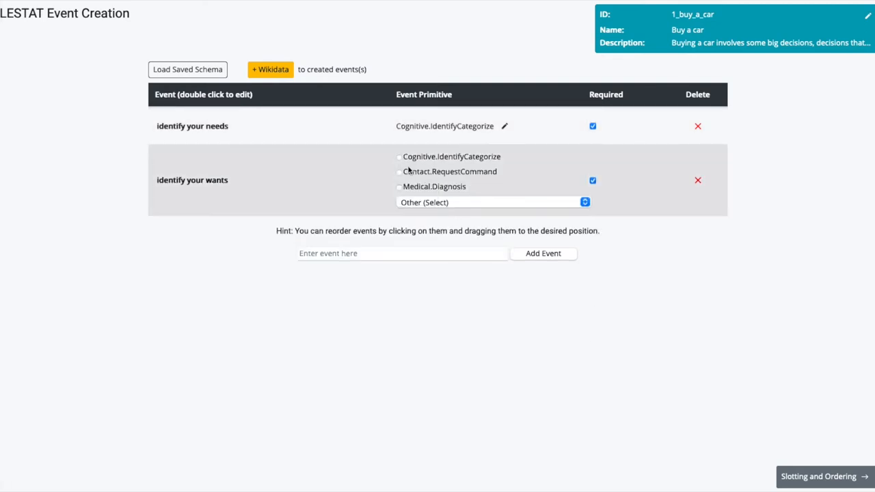
click(399, 156)
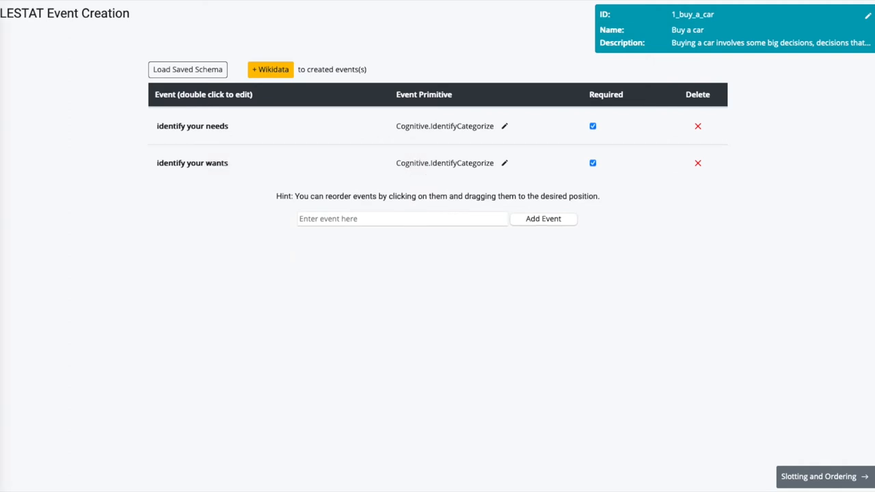
click(543, 219)
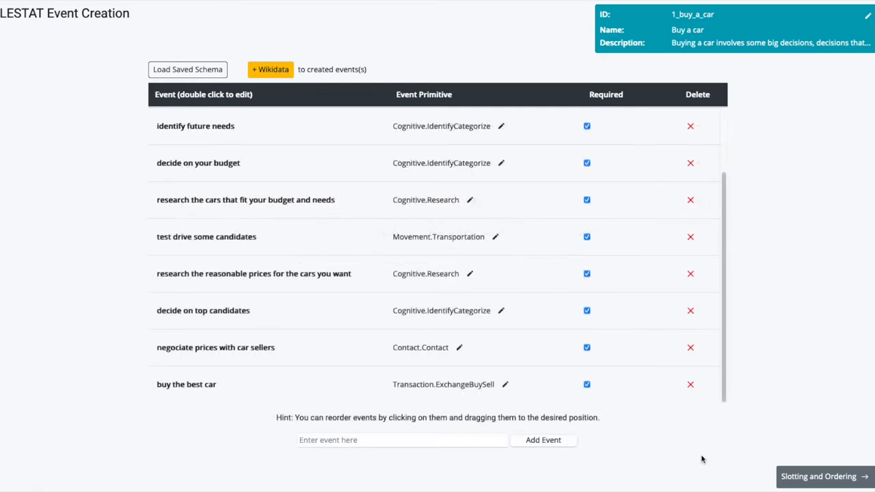
click(817, 476)
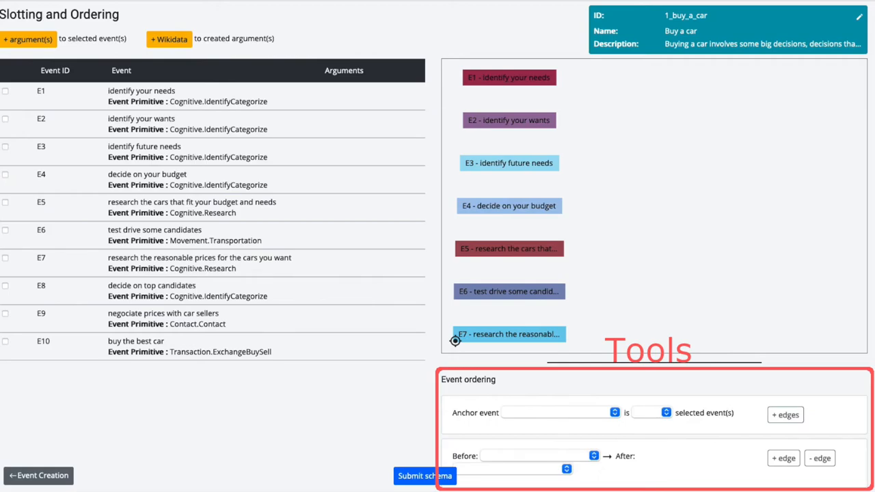
- Select all ten events E1–E10 for a shared argument
click(6, 92)
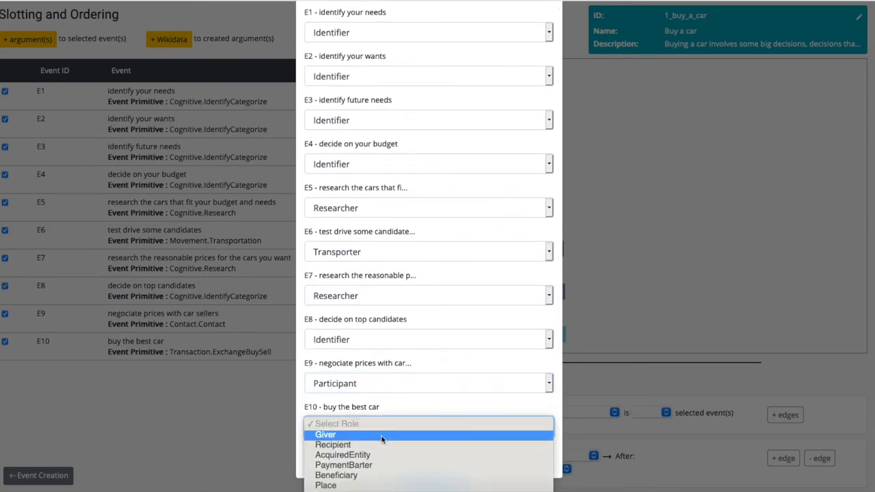
- Give 'buy the best car' the Giver role and name the shared 'buyer' argument with PER constraint
click(326, 435)
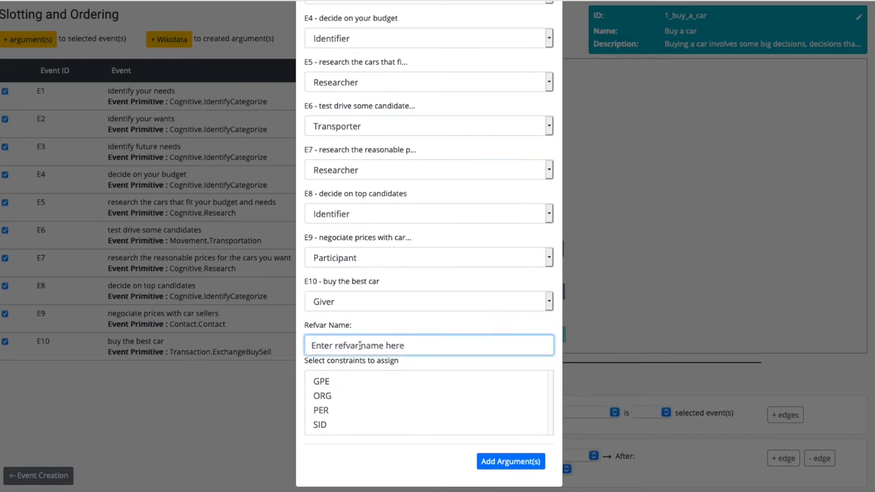
click(510, 462)
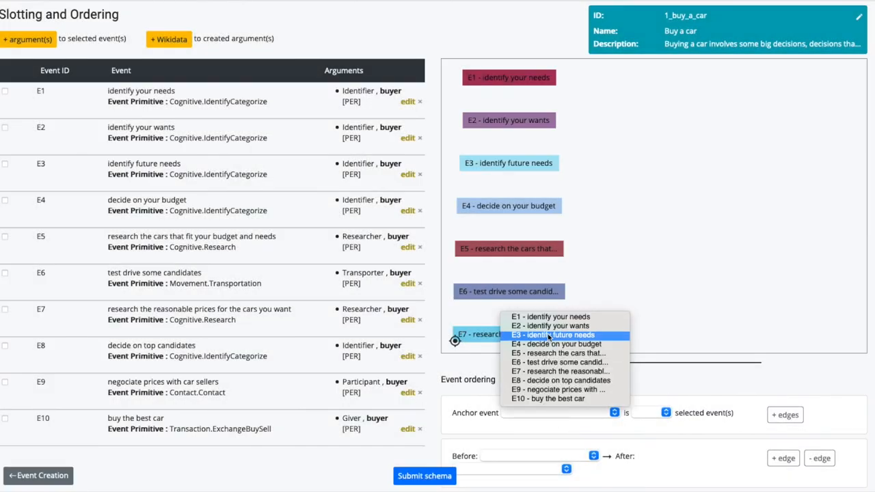
- Anchor 'identify future needs' after needs and wants, then anchor 'decide on your budget' after it and review recommendations
click(552, 333)
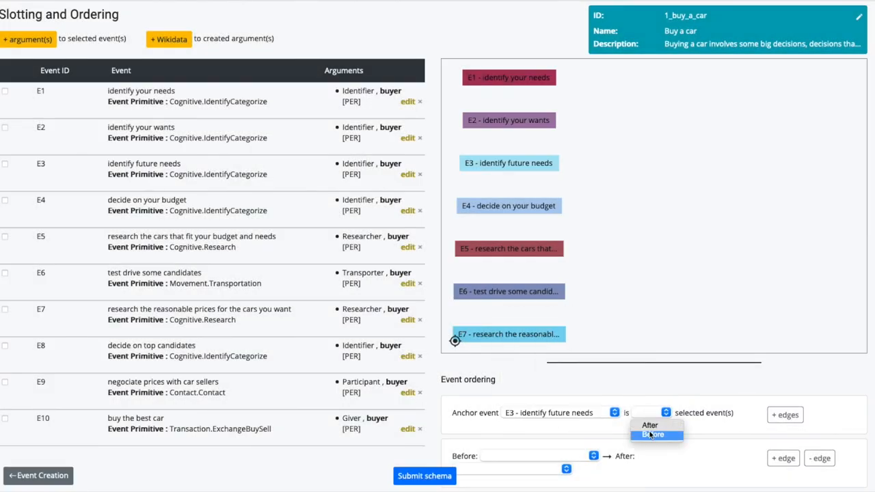
click(648, 424)
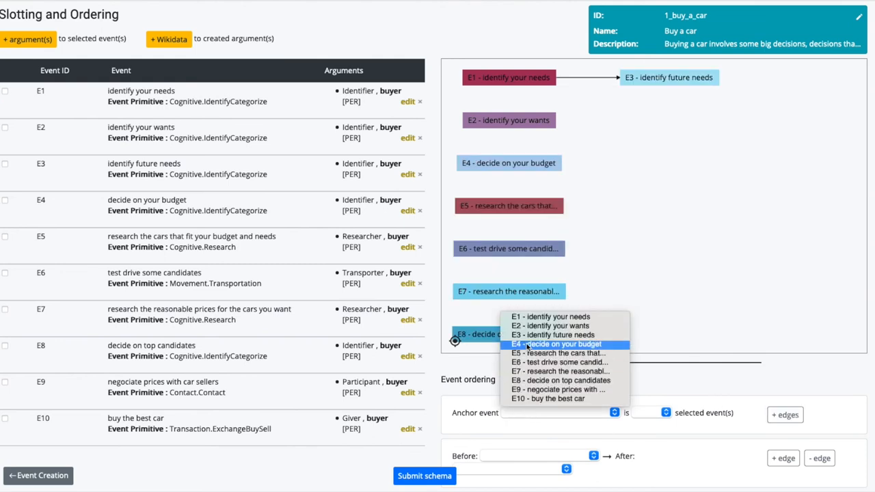
click(557, 344)
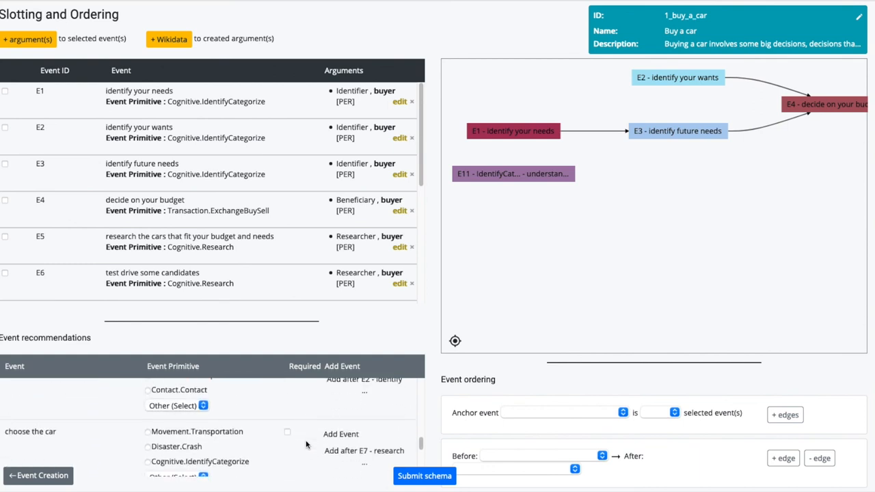
scroll(down, 3)
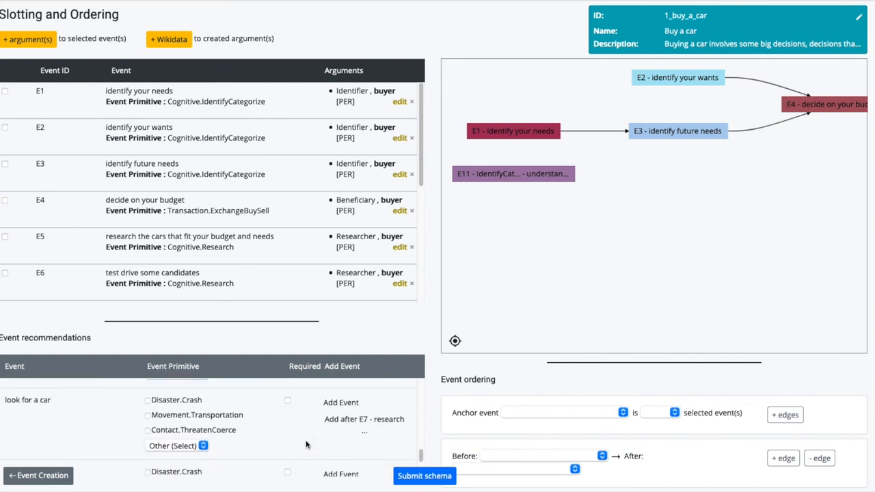